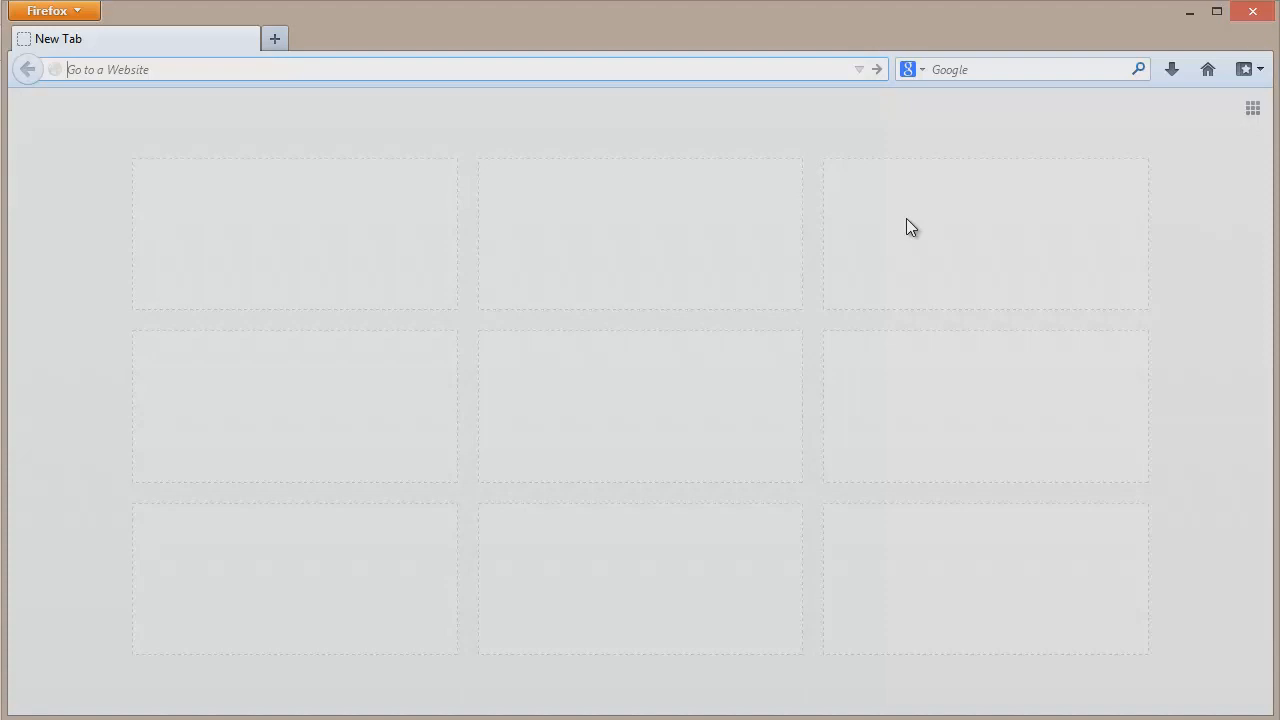
text(www.flexsim.com)
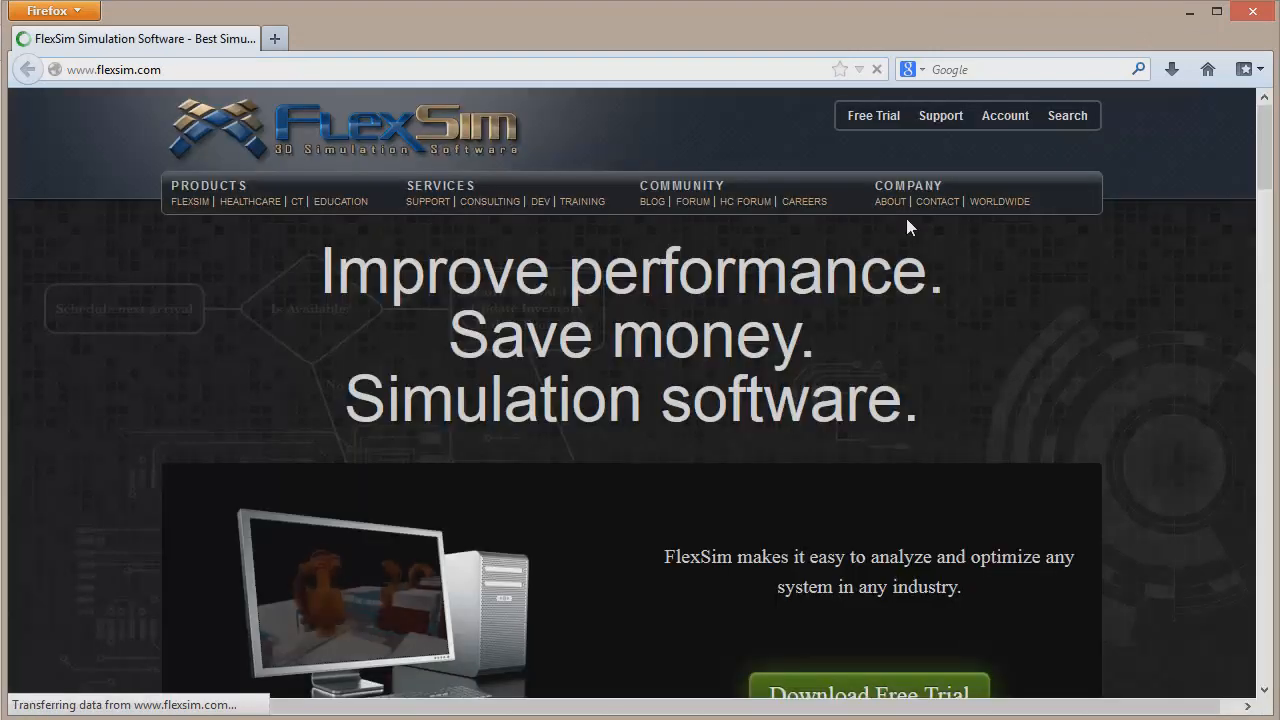
click(1004, 115)
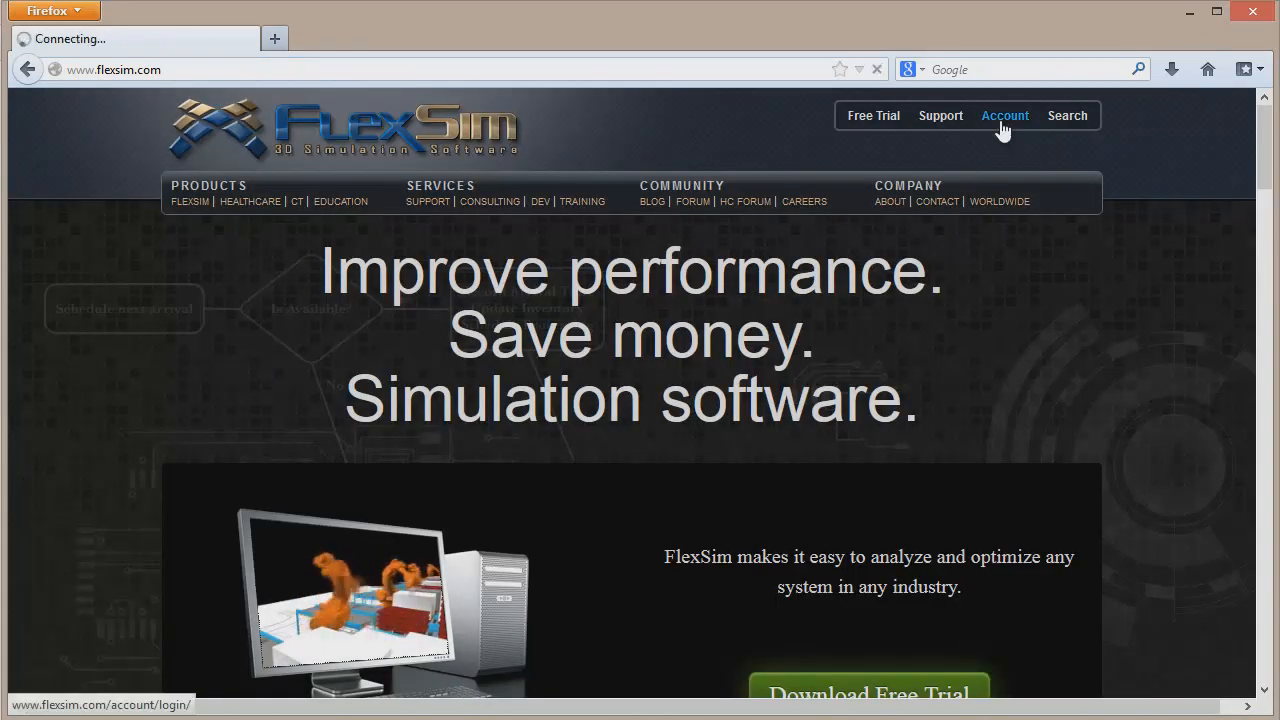
click(1004, 115)
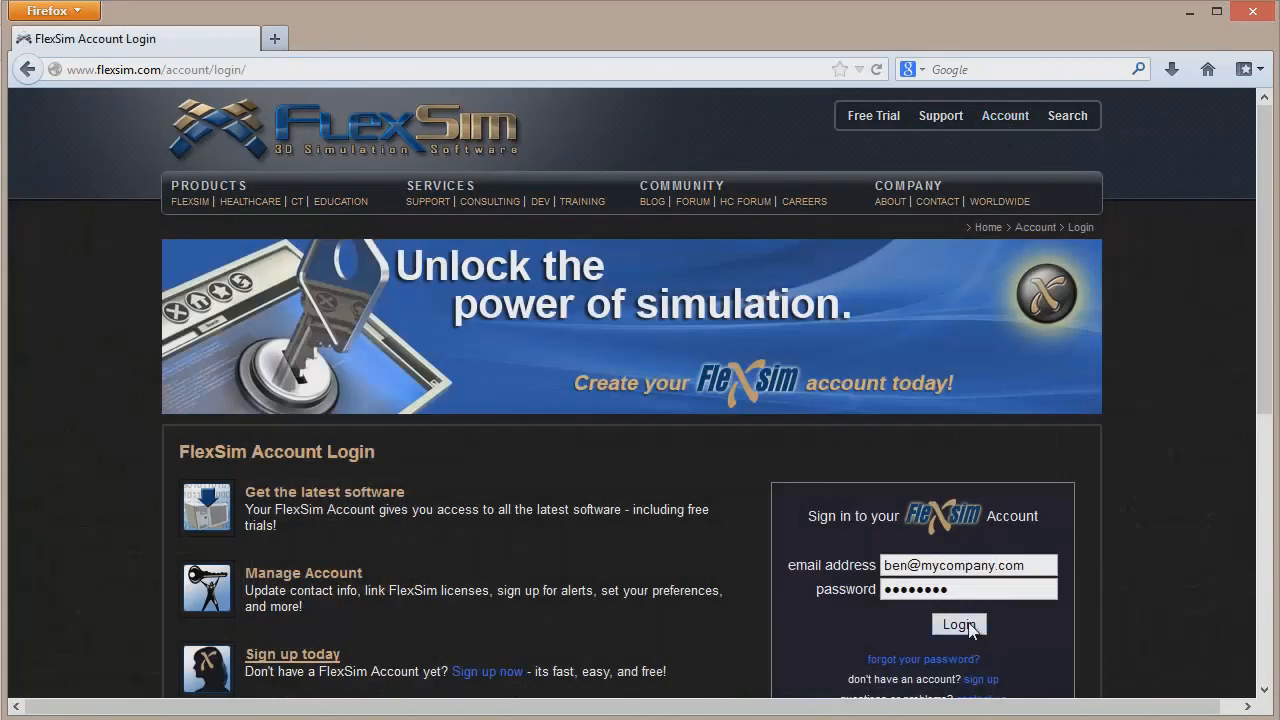
click(958, 624)
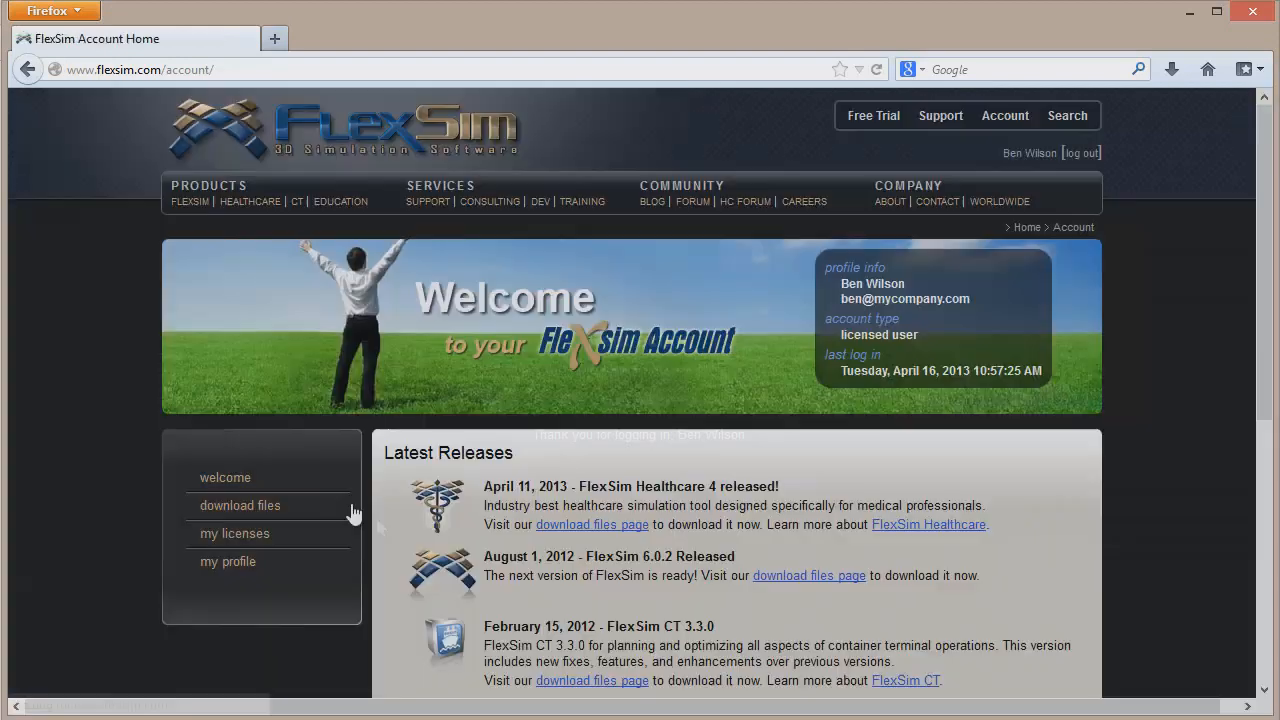
View Flexsim Standard's 0/1 seats under my licenses, then open FlexSim's Help > License Activation.
click(234, 533)
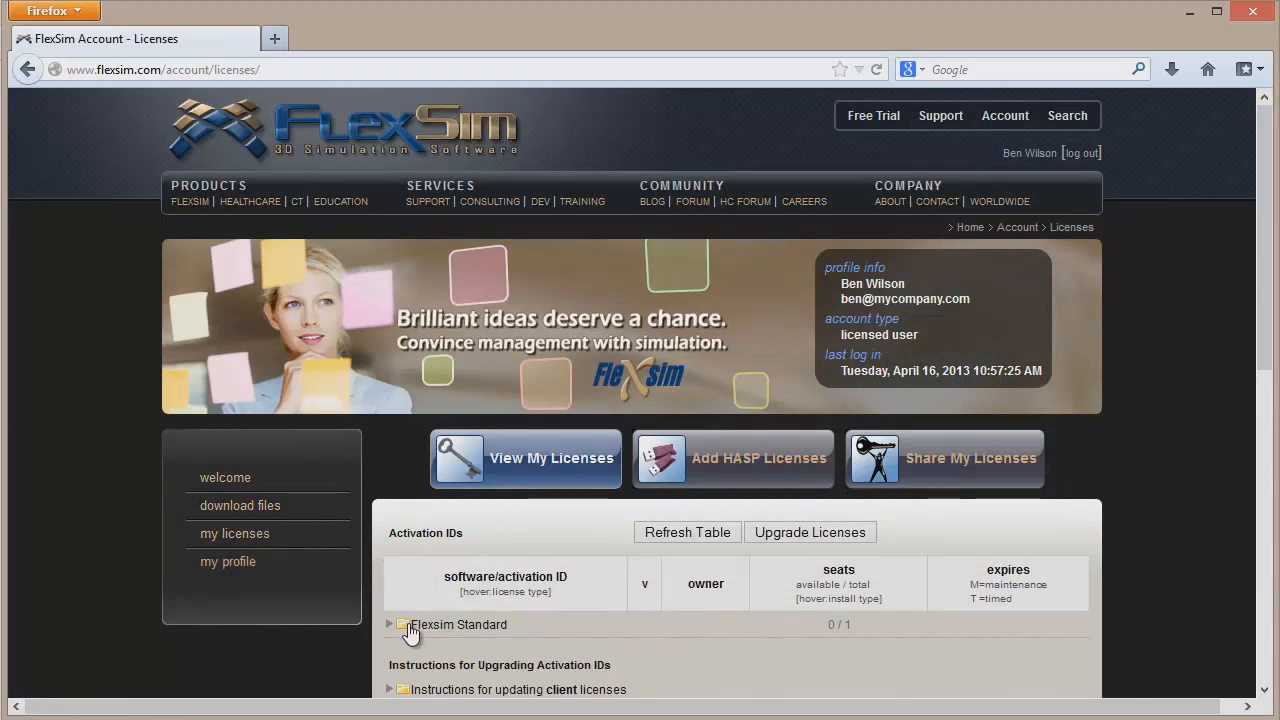
click(401, 624)
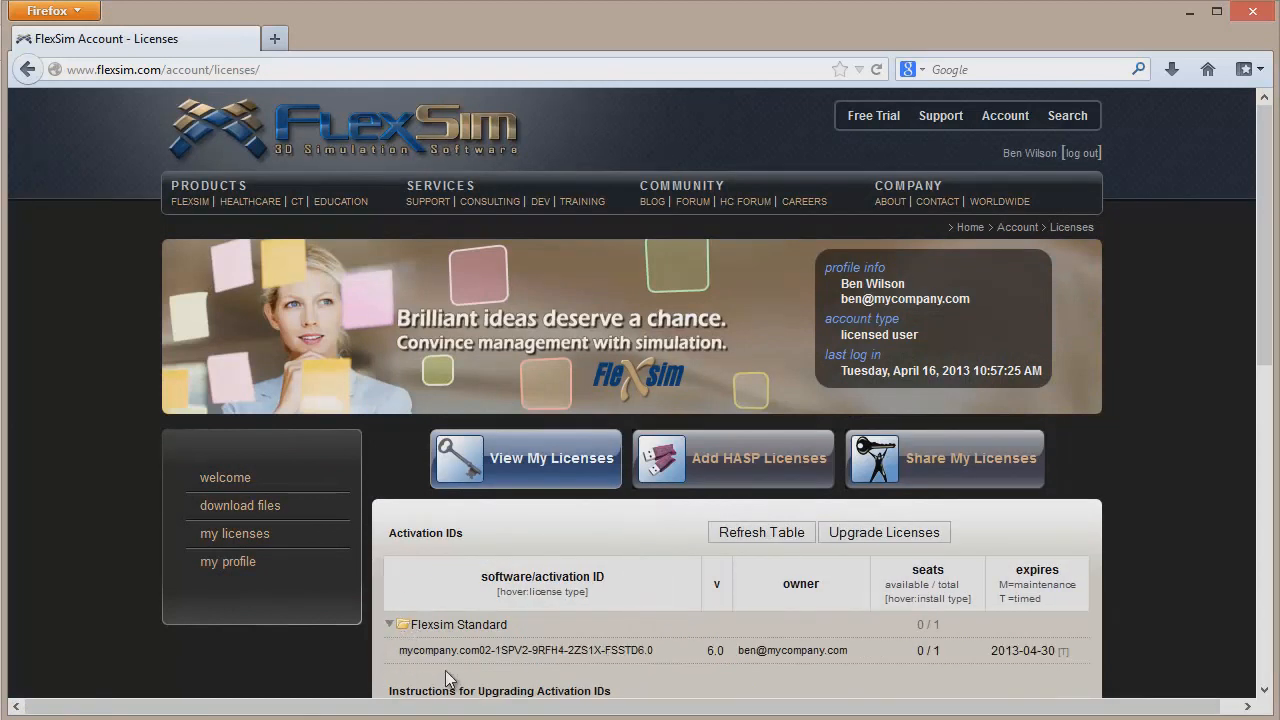
mouse_move(930, 645)
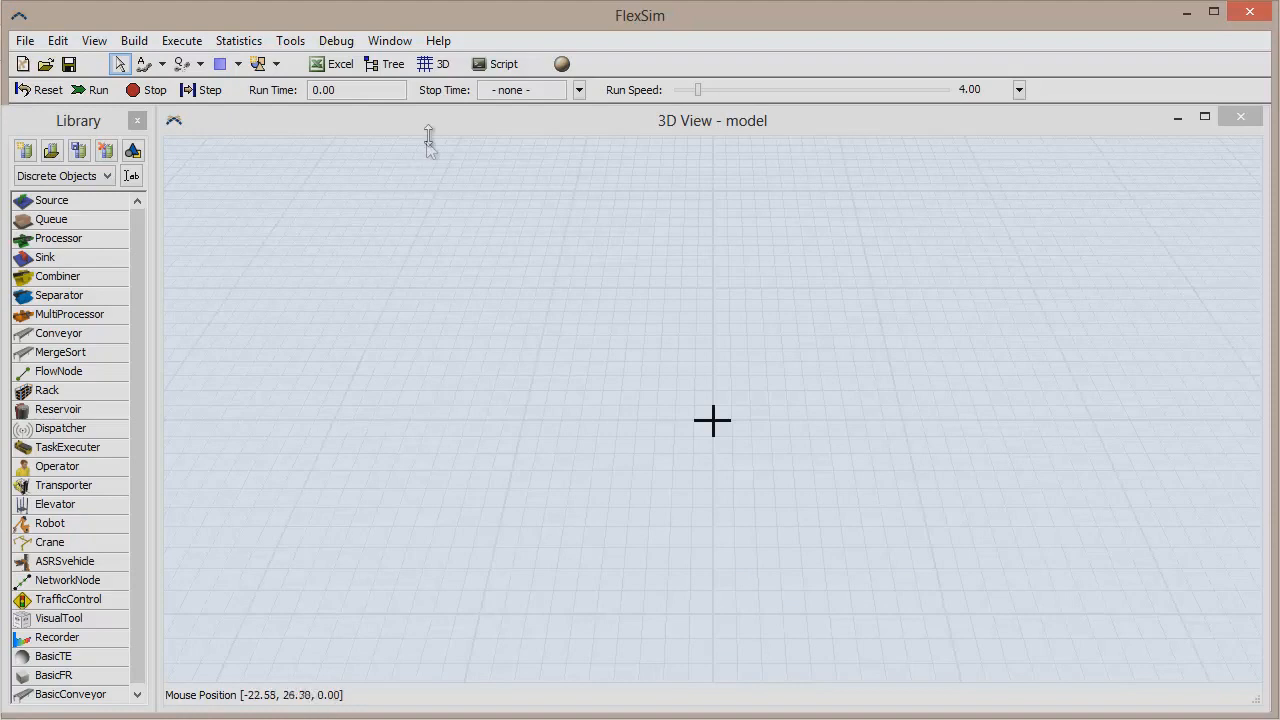
click(438, 40)
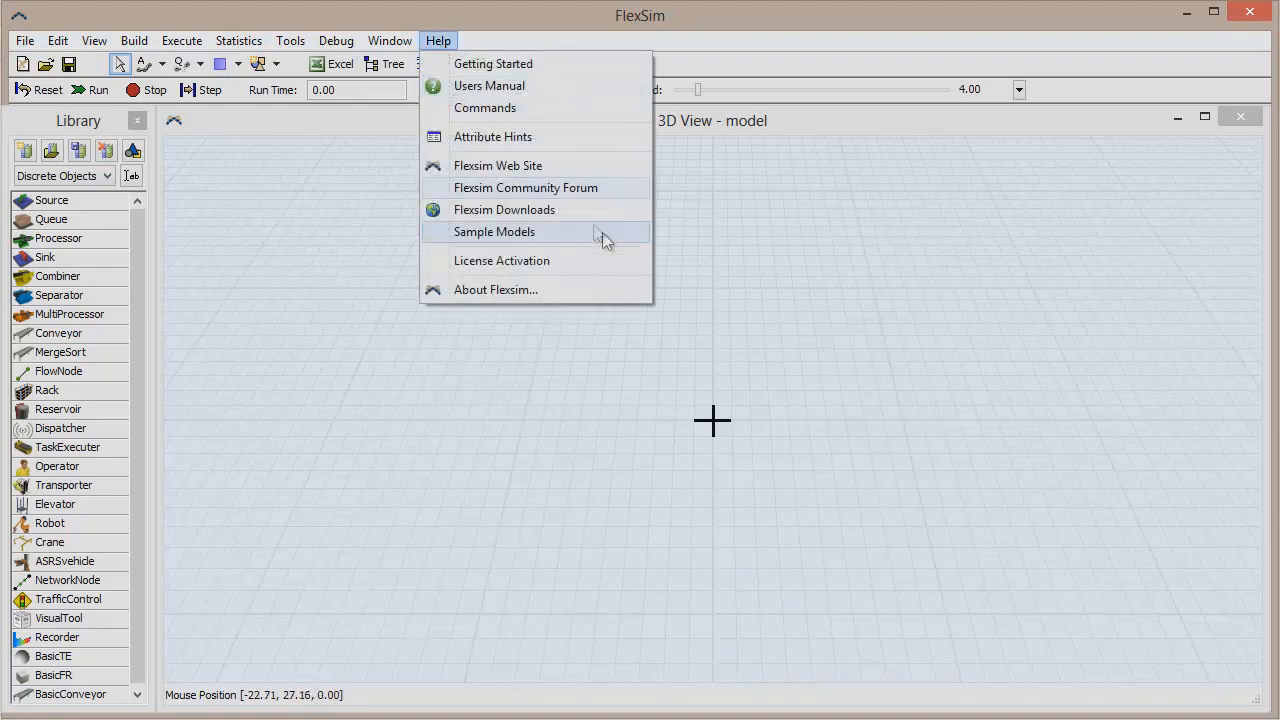
mouse_move(610, 260)
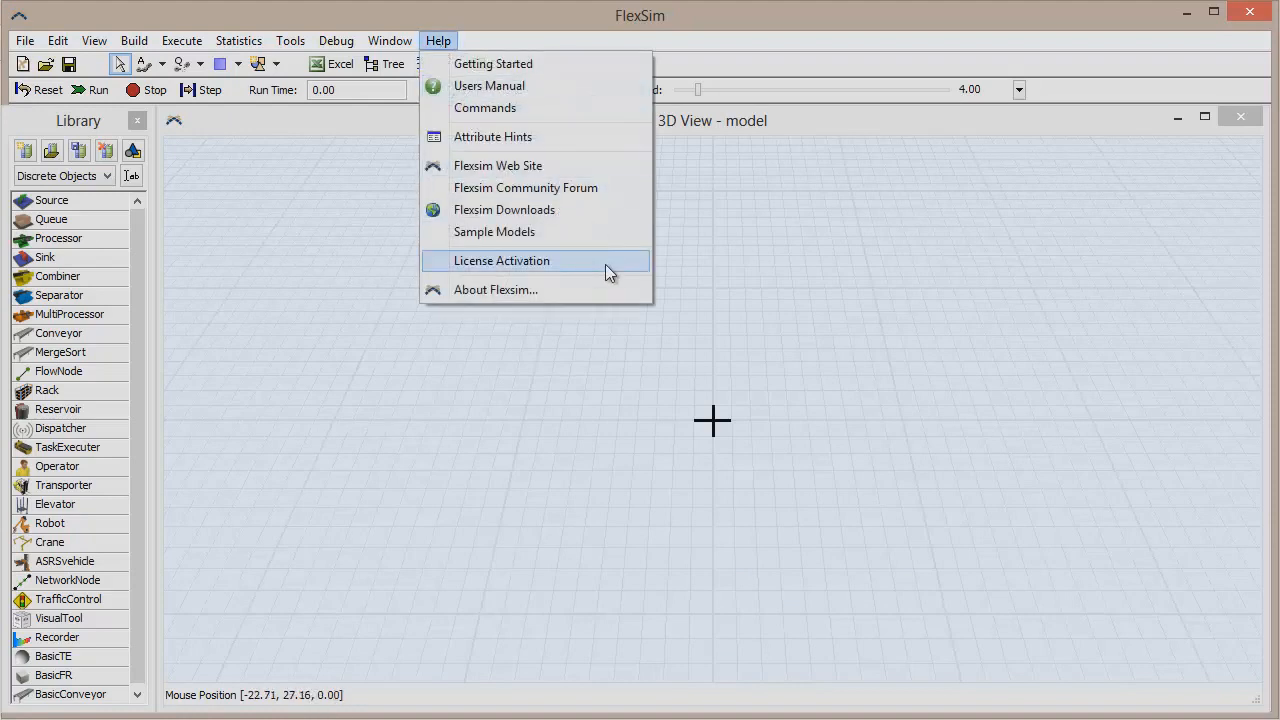
click(501, 260)
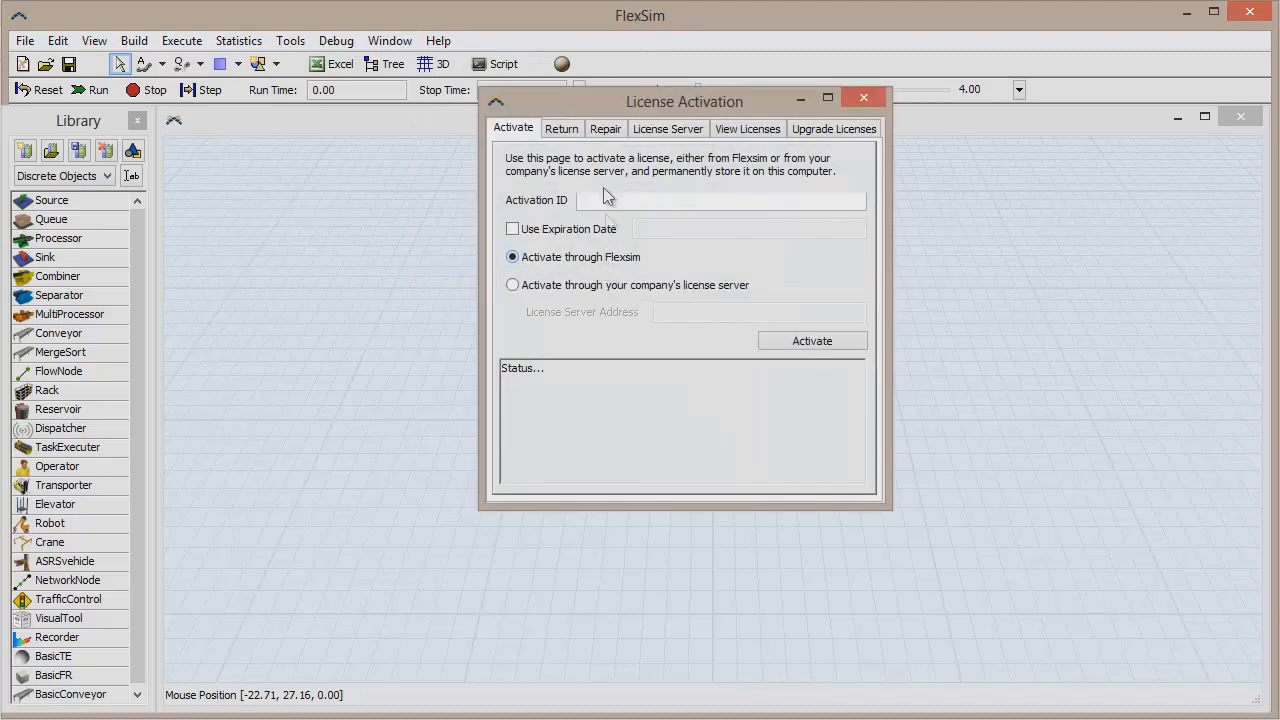
On the Return page, select the Flexsim Standard 6.0 license with Return to Flexsim set.
click(561, 128)
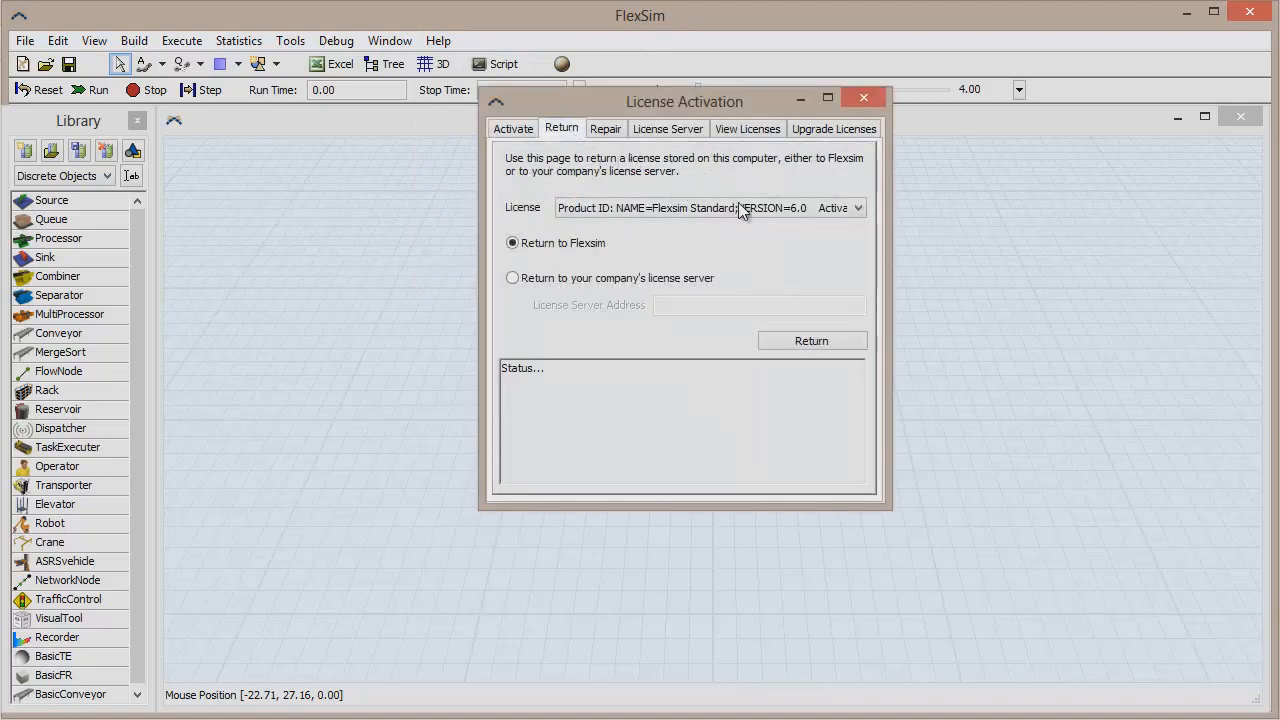
click(857, 207)
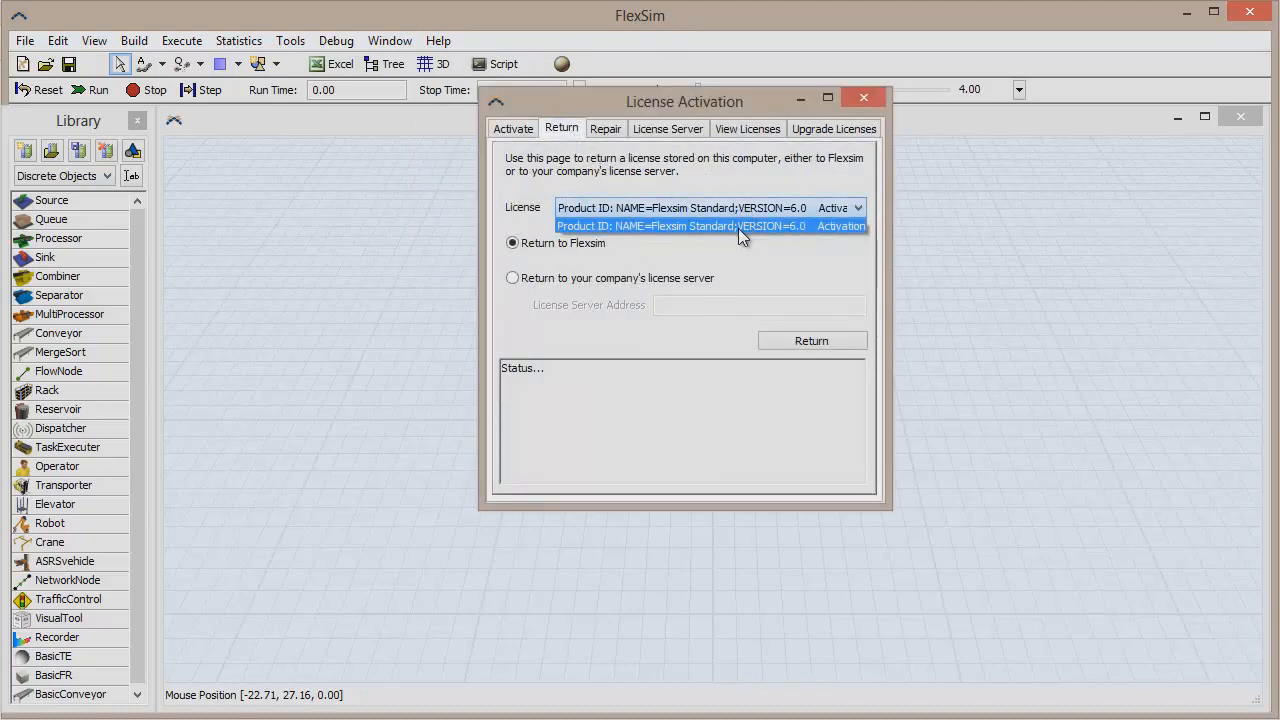
click(710, 207)
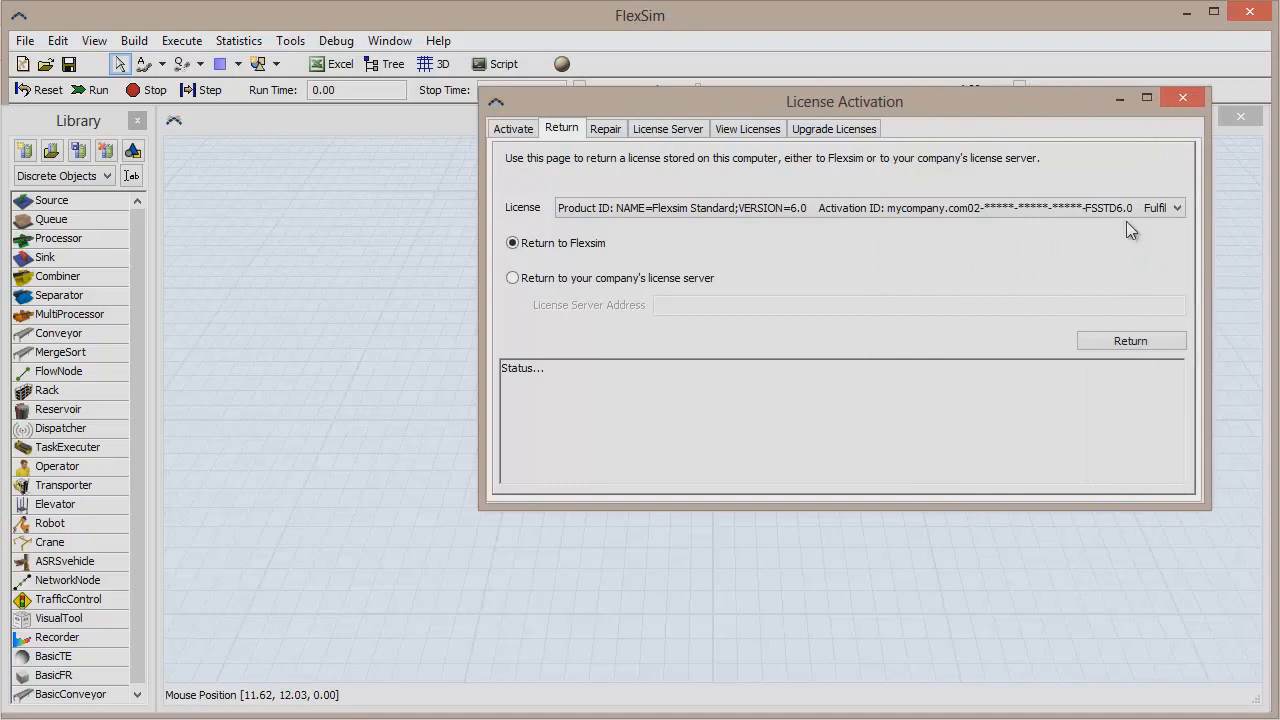
click(1168, 208)
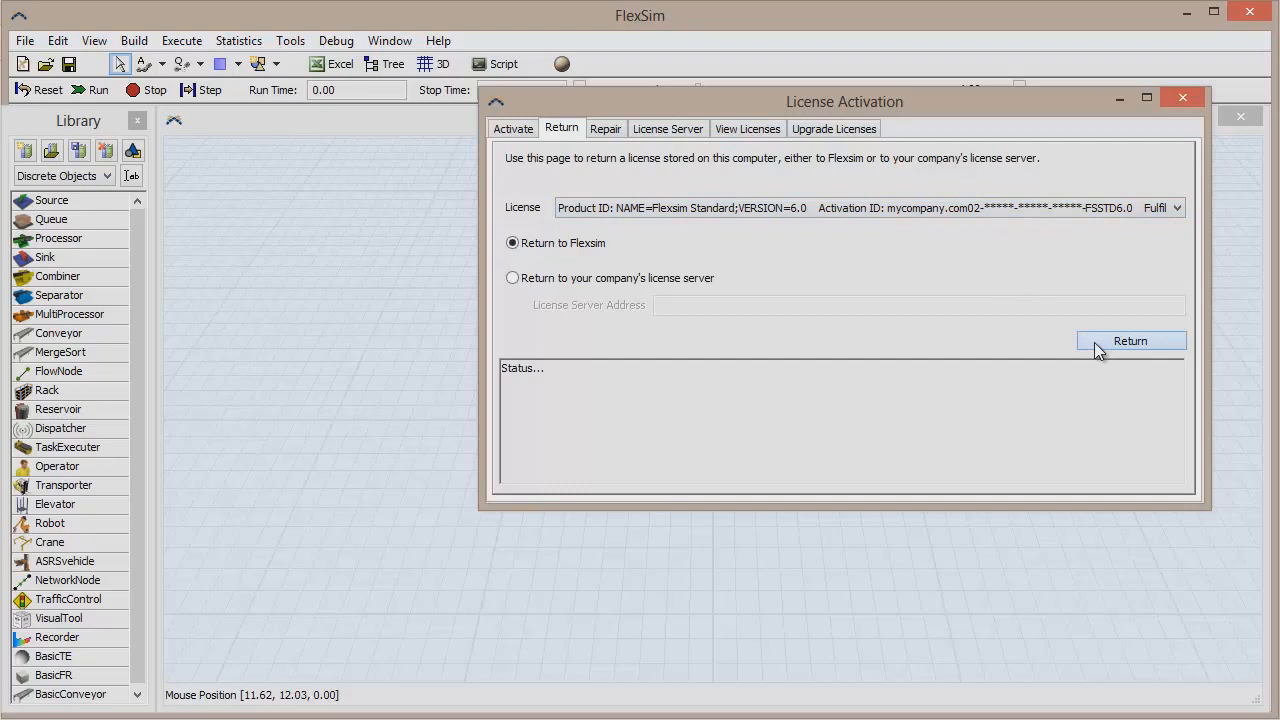
Send the Flexsim Standard return request until SUCCESSFULLY SENT RETURN REQUEST appears.
click(1130, 340)
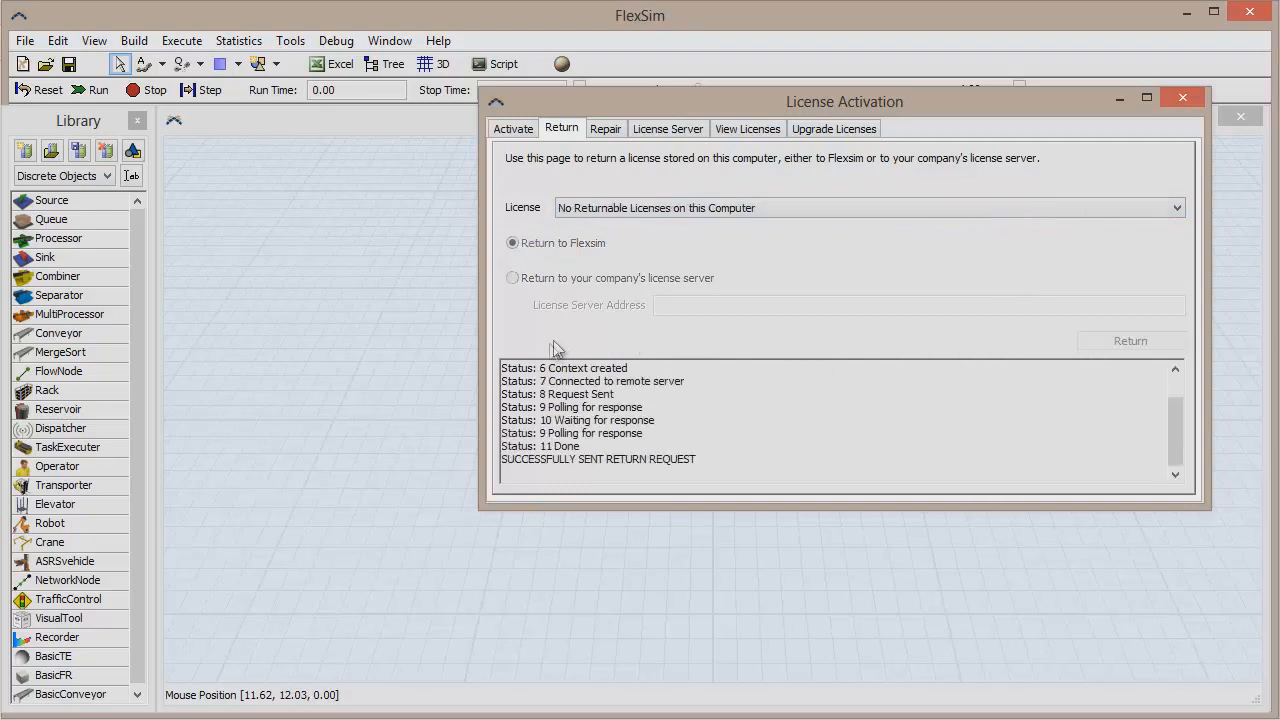
mouse_move(782, 472)
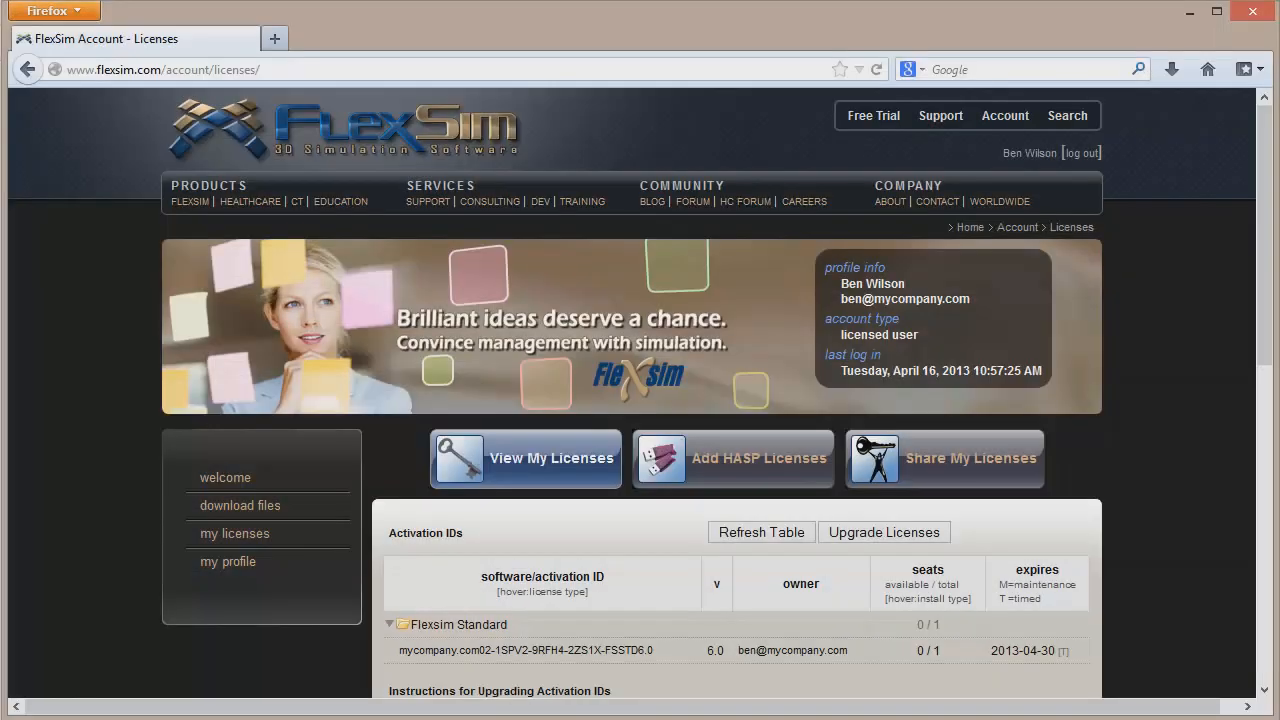
Refresh the website's licenses table and confirm Flexsim Standard shows 1/1 seats available.
click(761, 531)
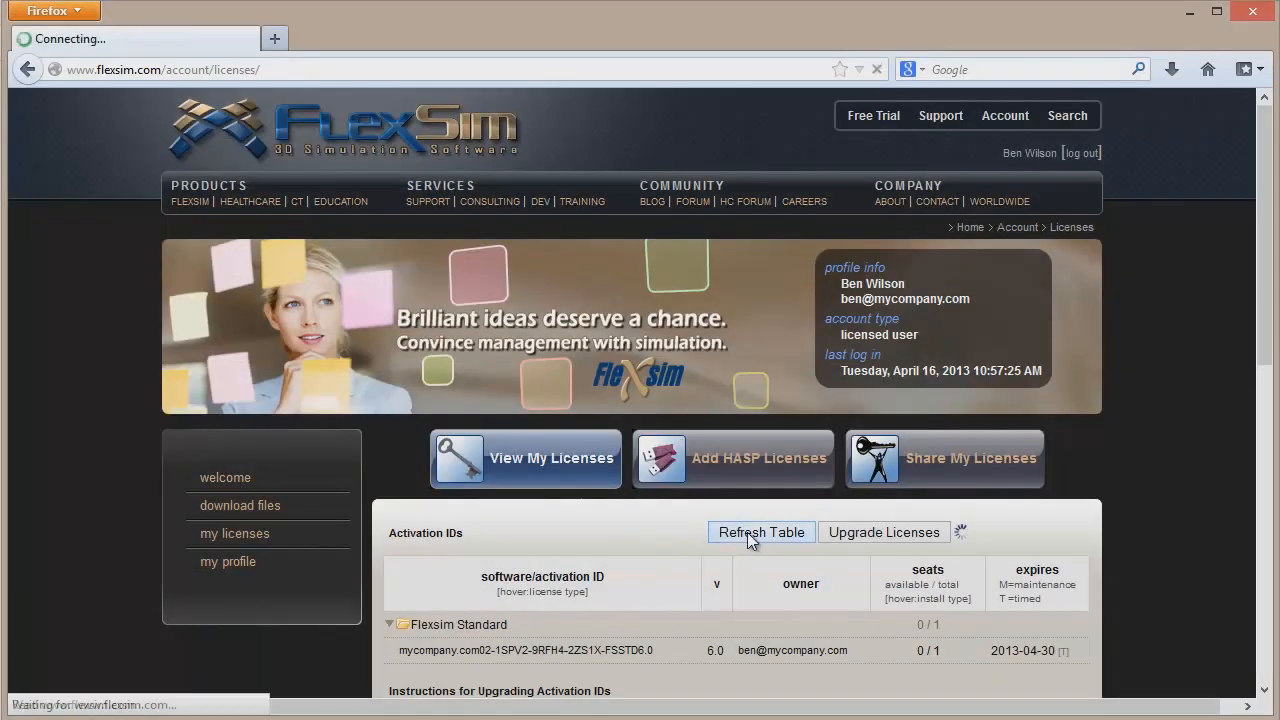
click(761, 532)
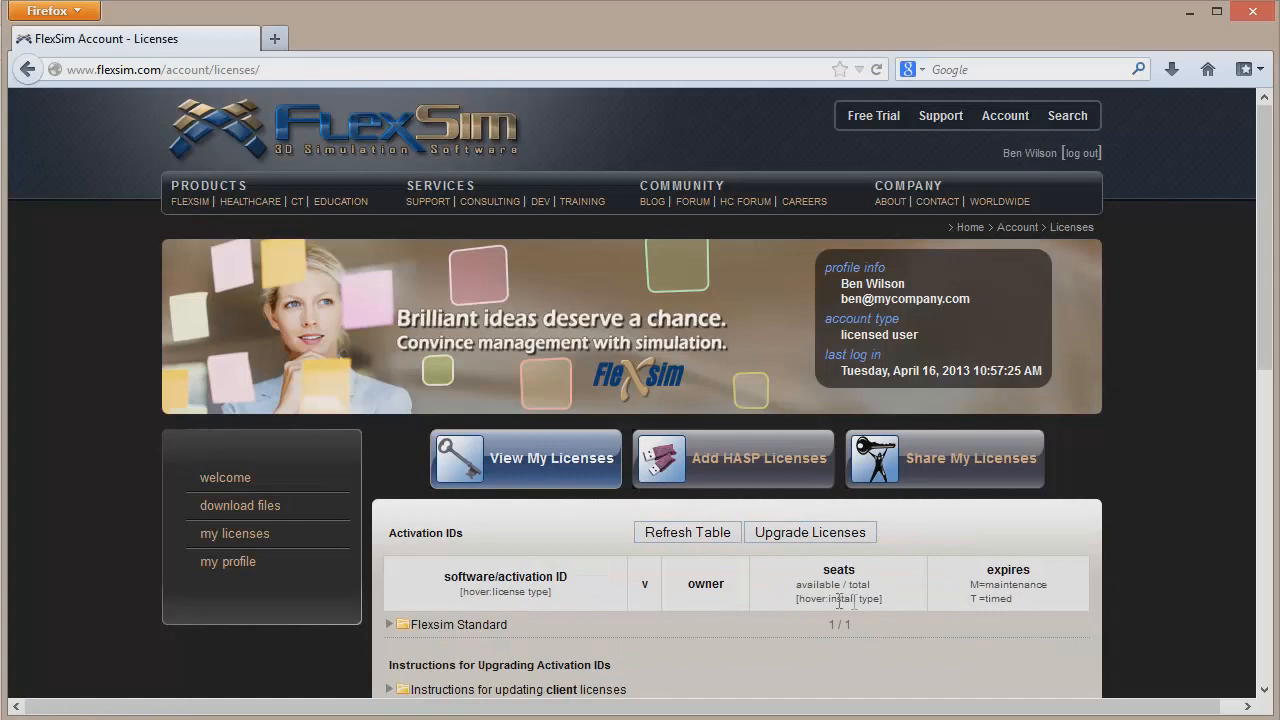
click(401, 624)
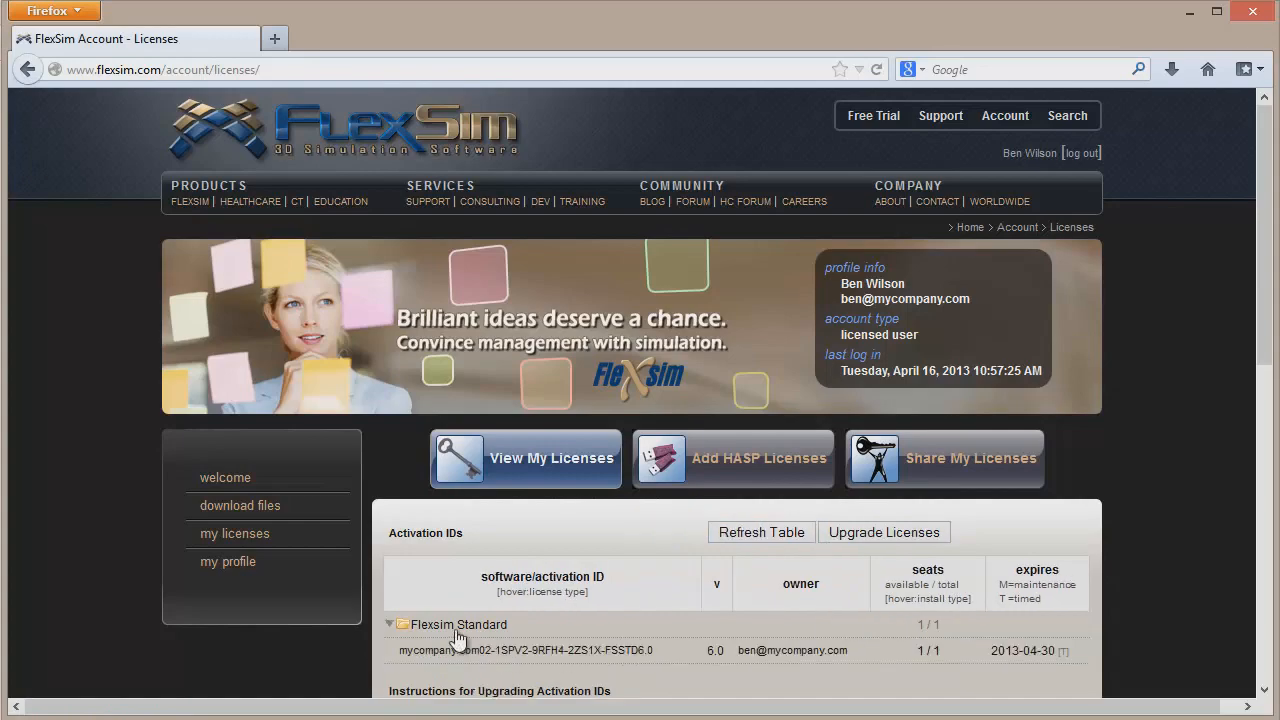